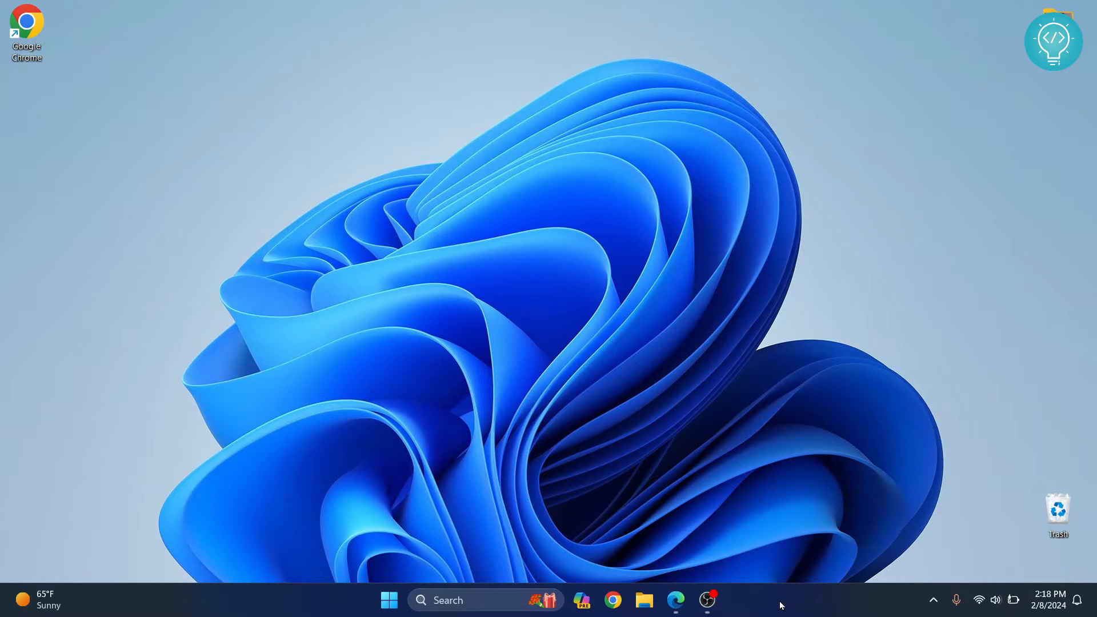
{"action": "mouse_move", "coordinate": [685, 490]}
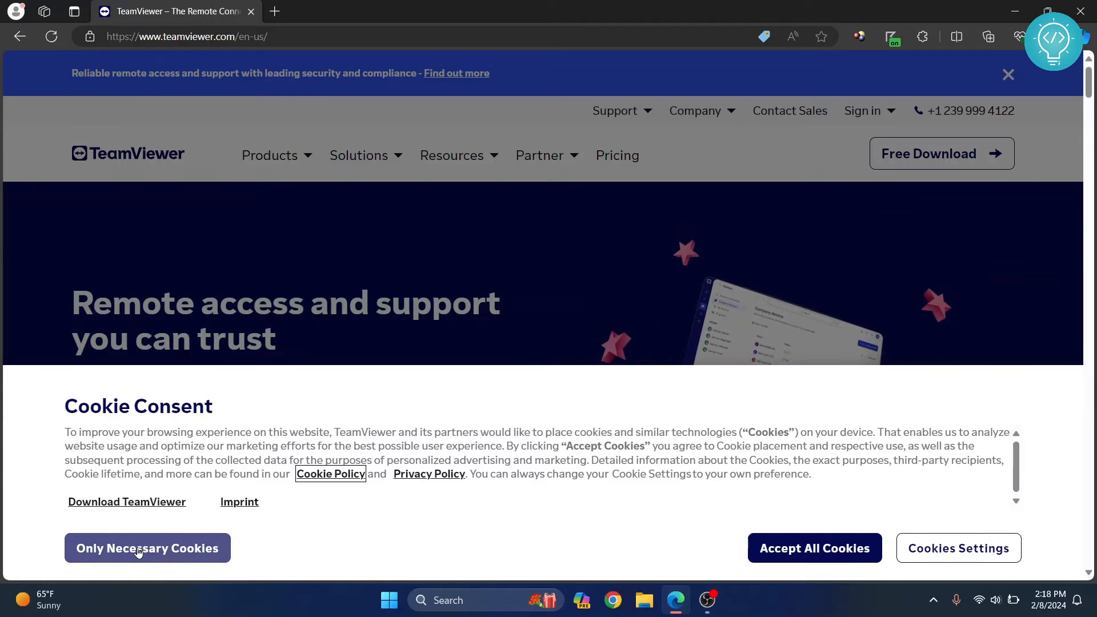
Step: Allow only necessary cookies and go to the free download page listing Free, Remote Access and Business plans
{"action": "left_click", "coordinate": [148, 547]}
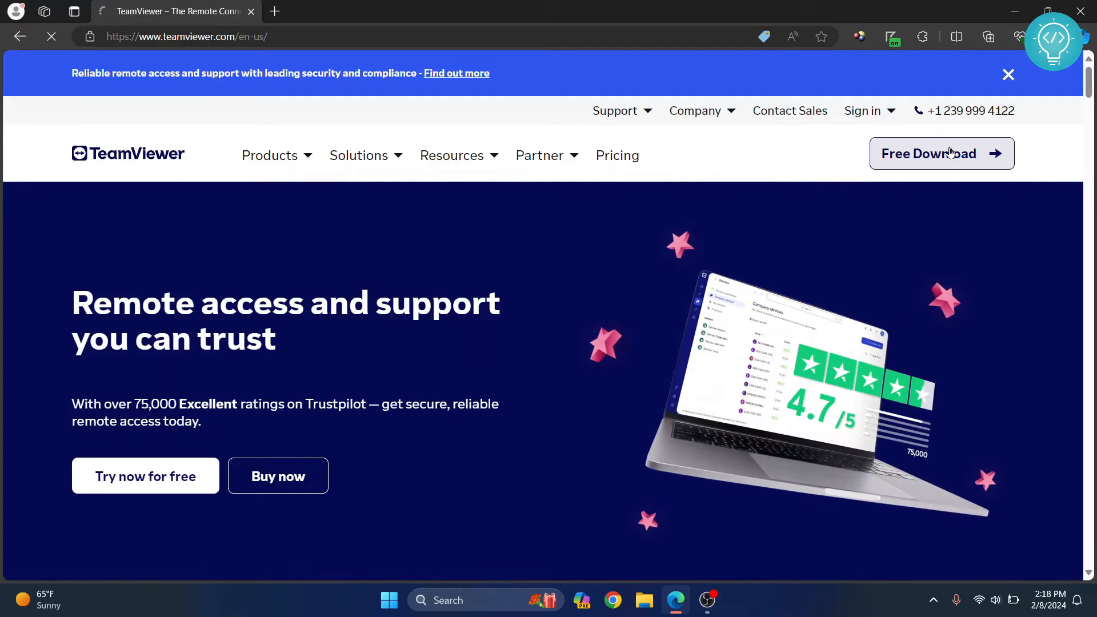
{"action": "left_click", "coordinate": [941, 153]}
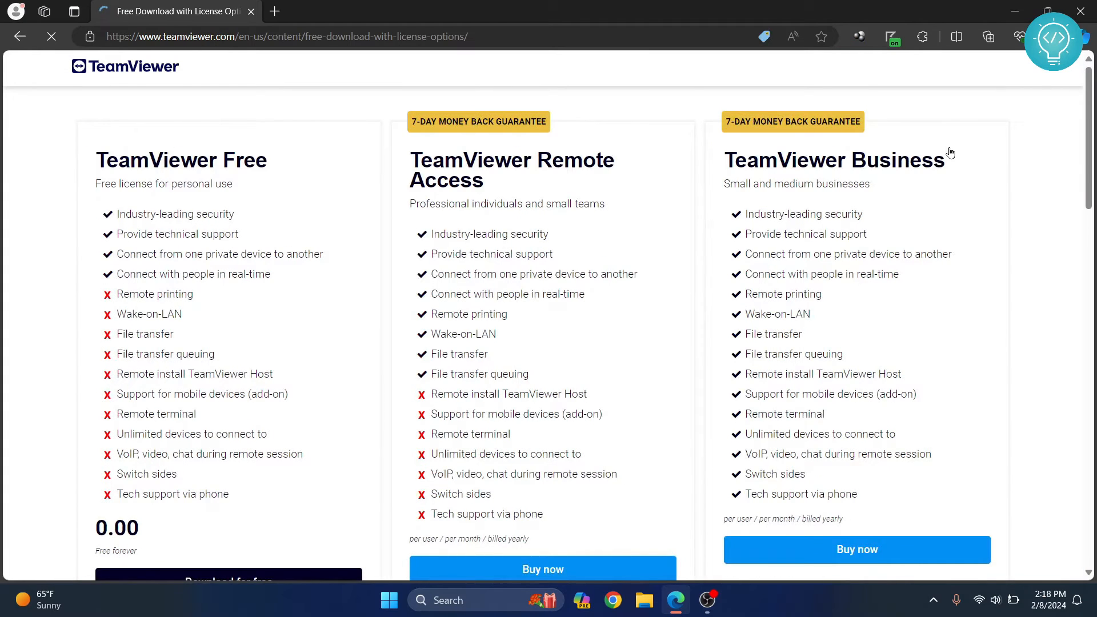
{"action": "scroll", "scroll_direction": "down", "scroll_amount": 3}
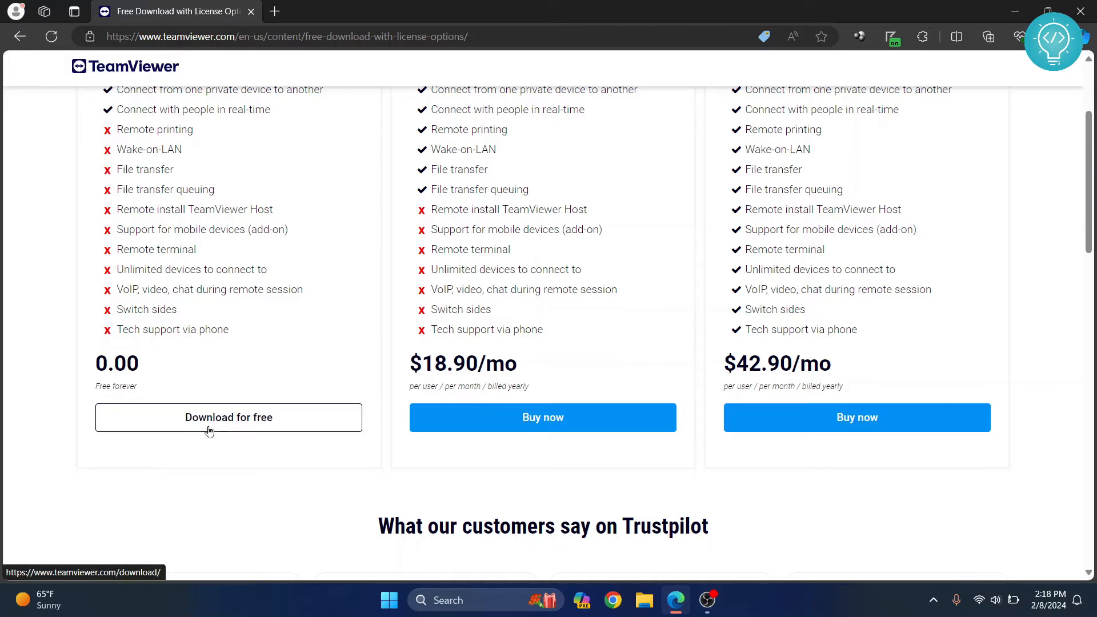
Step: Choose 'Download for free' under TeamViewer Free and select the Windows platform
{"action": "left_click", "coordinate": [229, 418]}
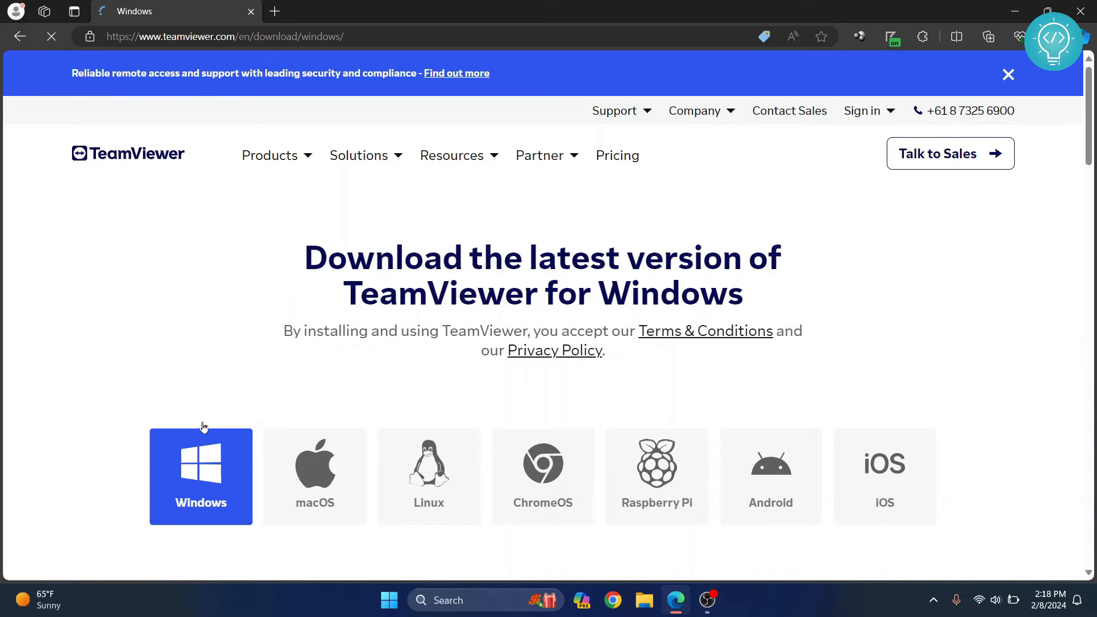
{"action": "scroll", "scroll_direction": "down", "scroll_amount": 3}
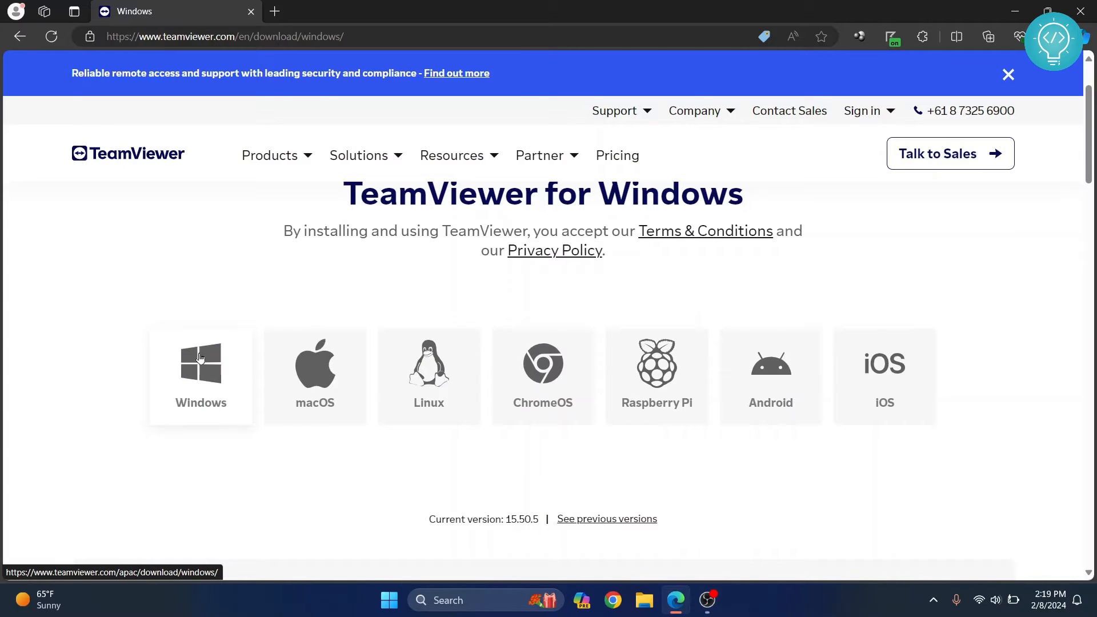
{"action": "left_click", "coordinate": [200, 374]}
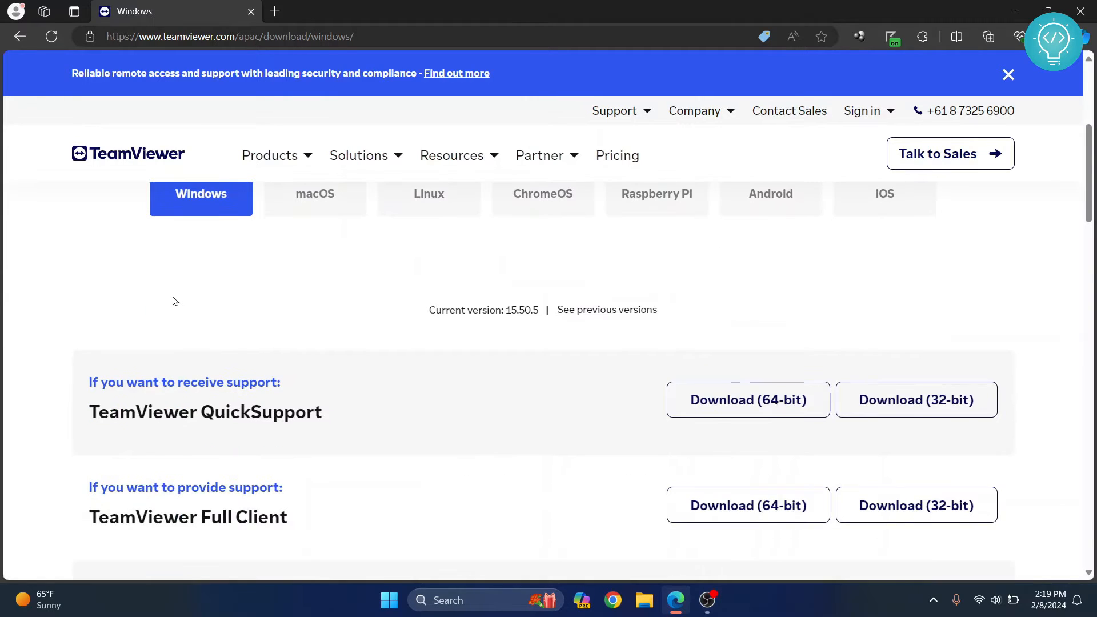
Step: Scroll through the Windows download options: QuickSupport, Full Client, Host, MSI Package and Meeting
{"action": "scroll", "scroll_direction": "down", "scroll_amount": 3}
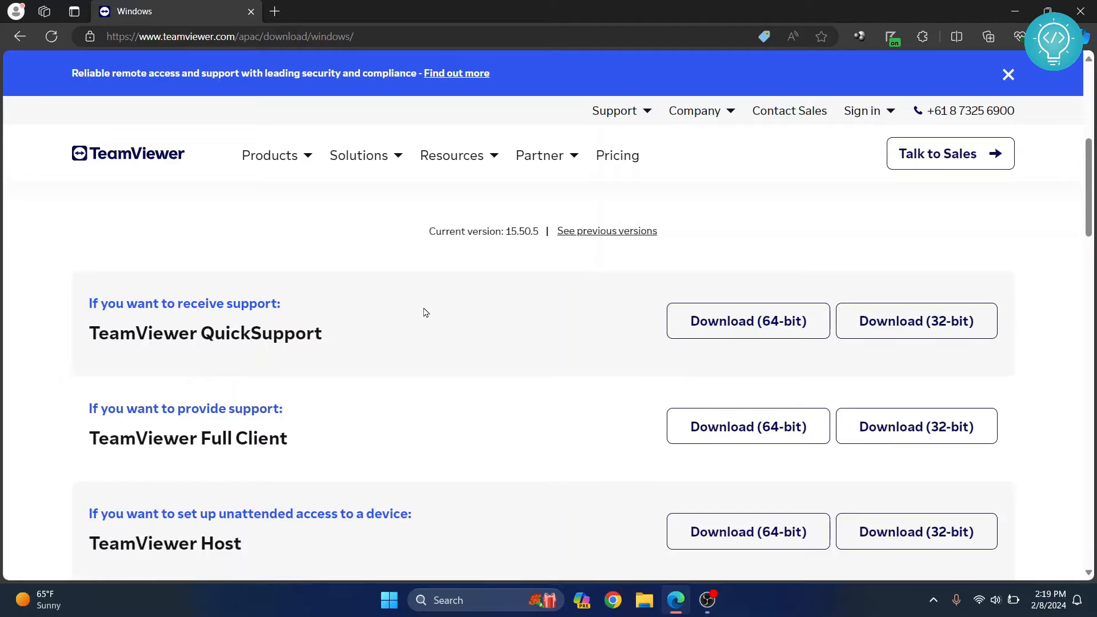
{"action": "scroll", "scroll_direction": "down", "scroll_amount": 3}
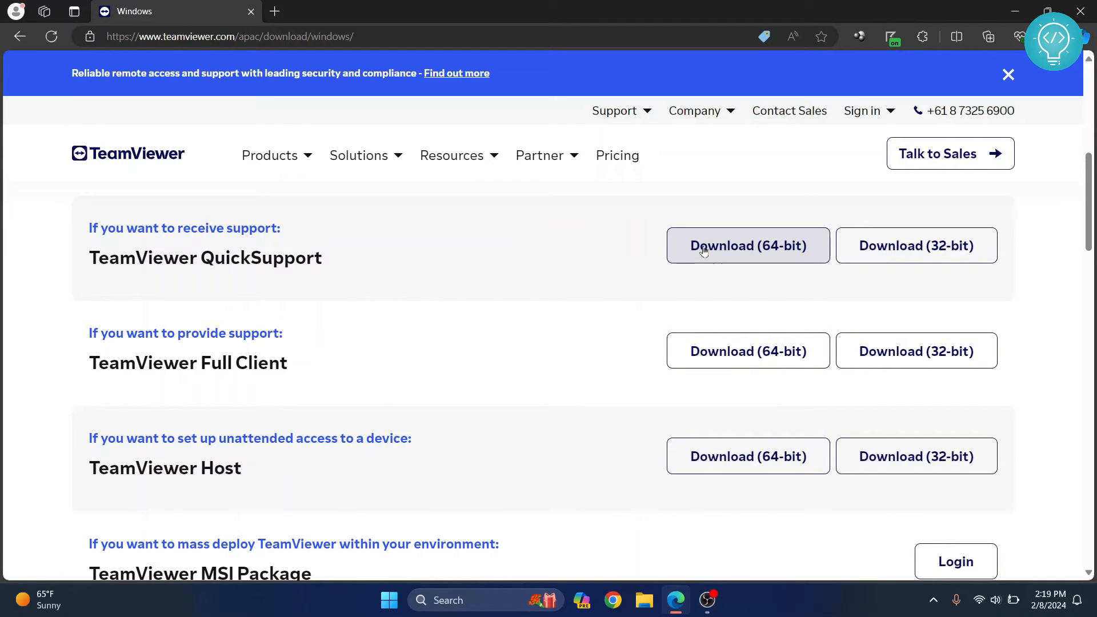
{"action": "scroll", "scroll_direction": "down", "scroll_amount": 3}
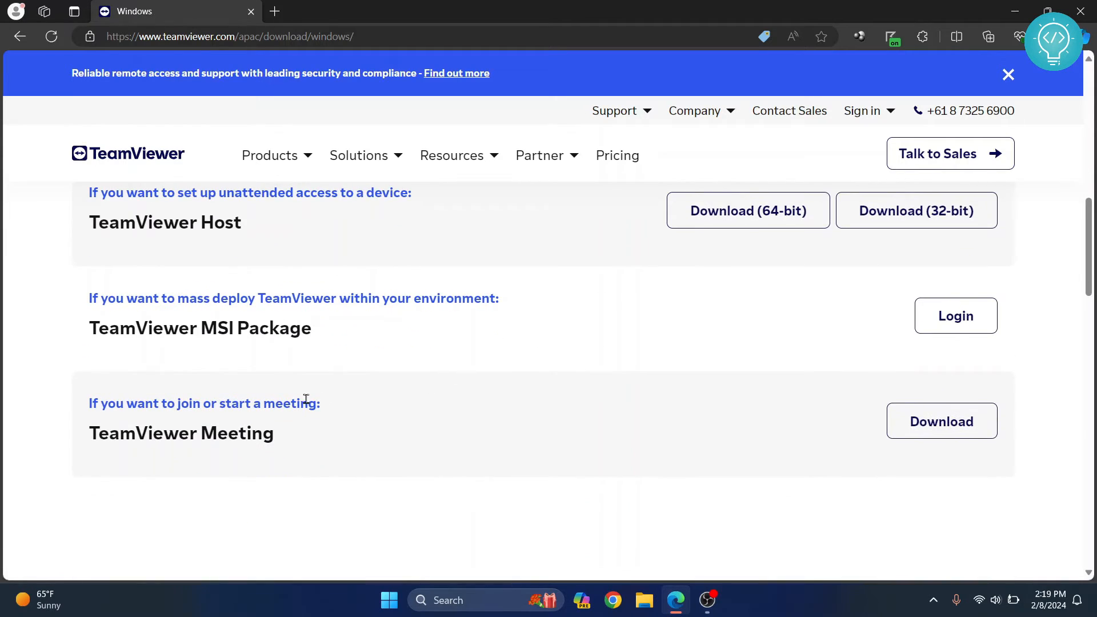
{"action": "mouse_move", "coordinate": [696, 399]}
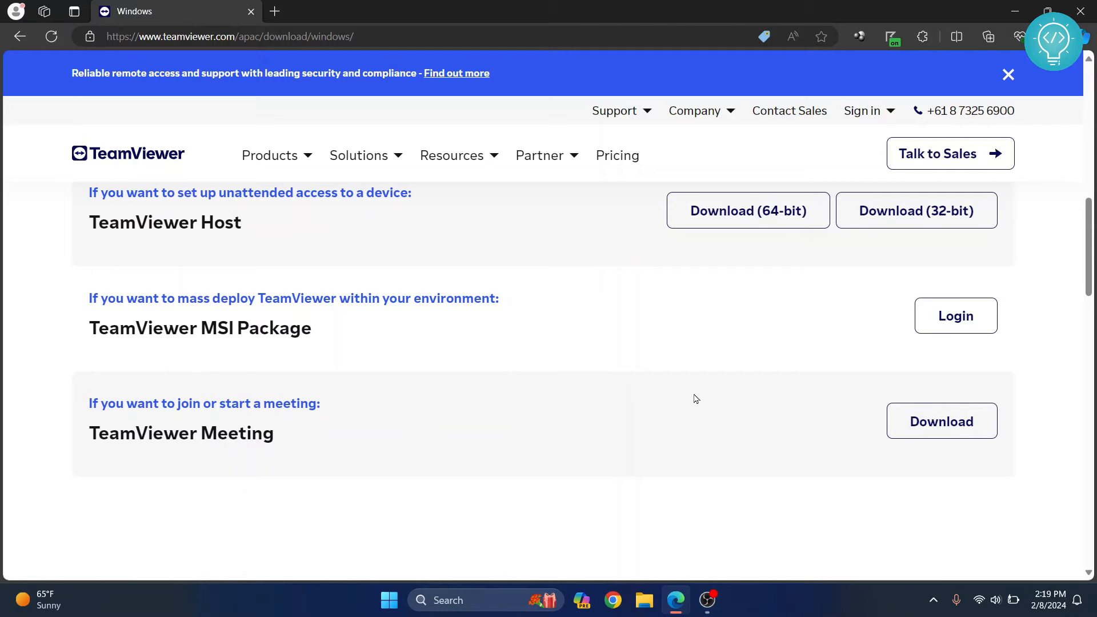
{"action": "scroll", "scroll_direction": "up", "scroll_amount": 3}
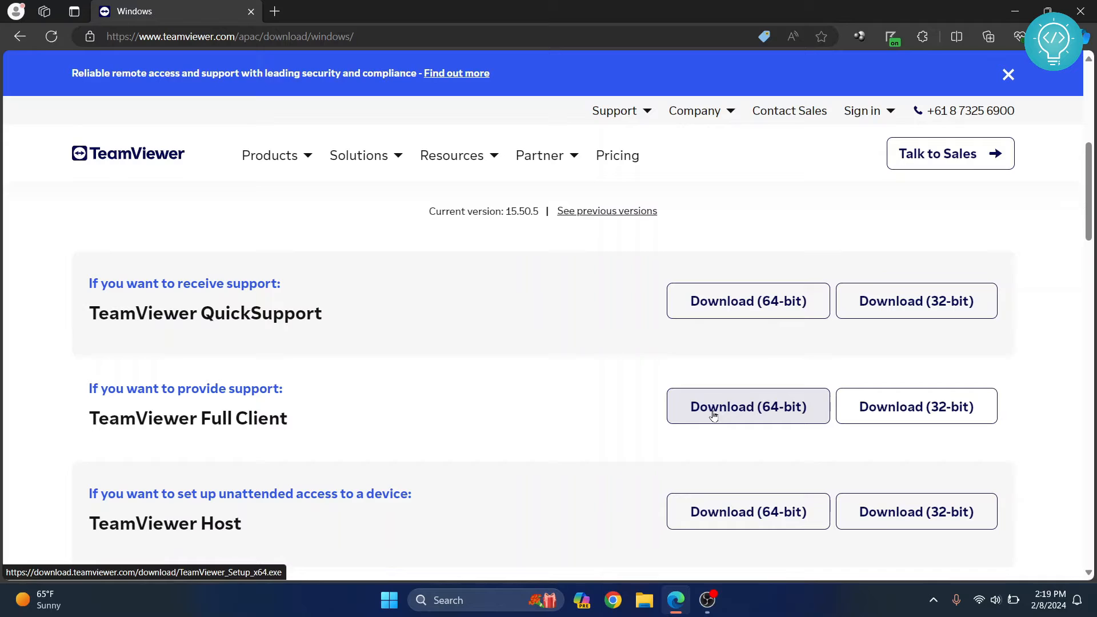
Step: Download the 64-bit TeamViewer Full Client installer and run it from the Edge Downloads flyout
{"action": "left_click", "coordinate": [747, 407]}
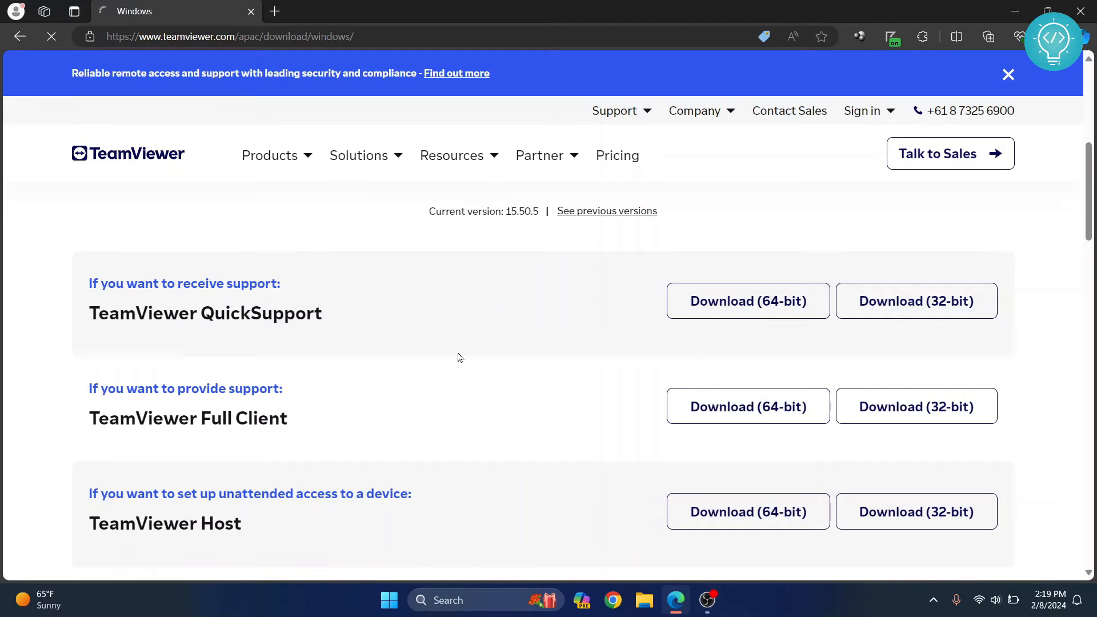
{"action": "left_click", "coordinate": [747, 300]}
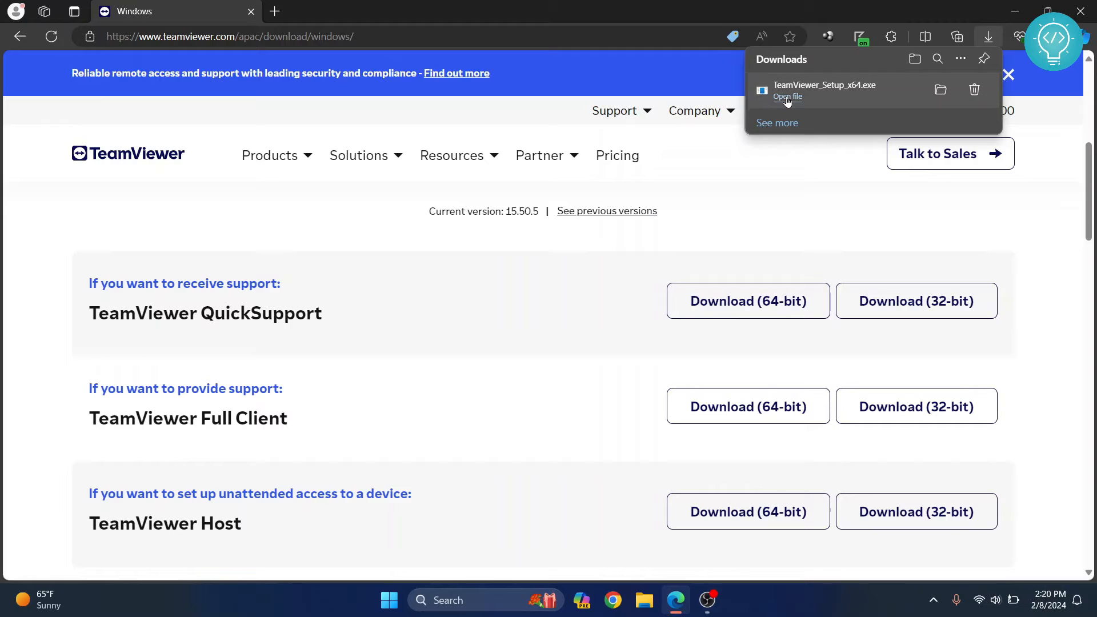
{"action": "left_click", "coordinate": [788, 96]}
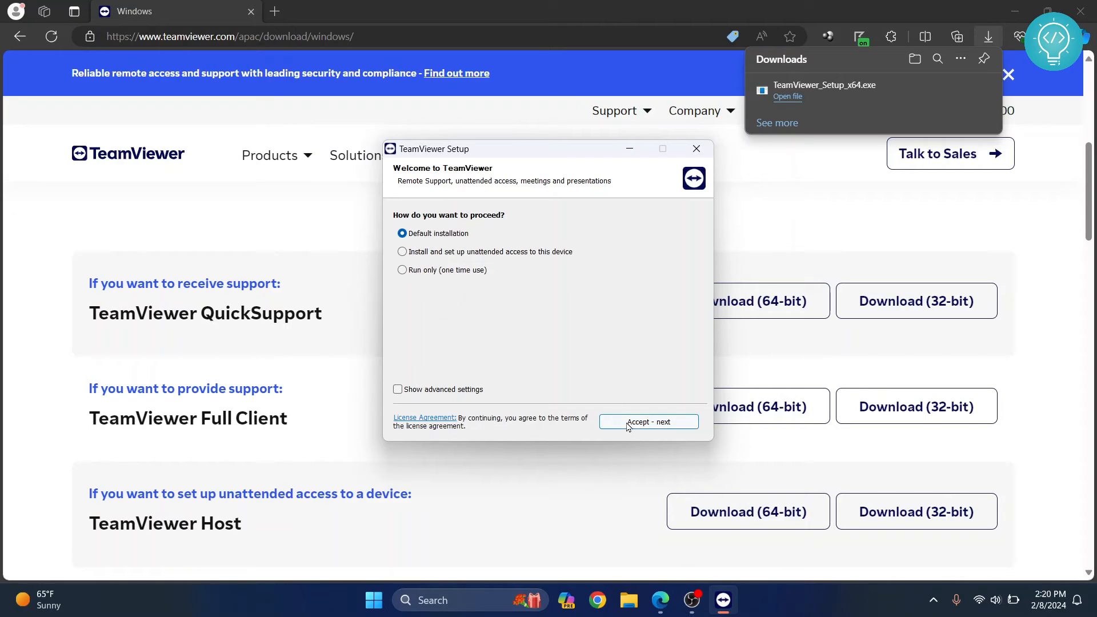
Step: Install TeamViewer with the default installation, accepting the EULA and DPA, and continue
{"action": "left_click", "coordinate": [647, 421]}
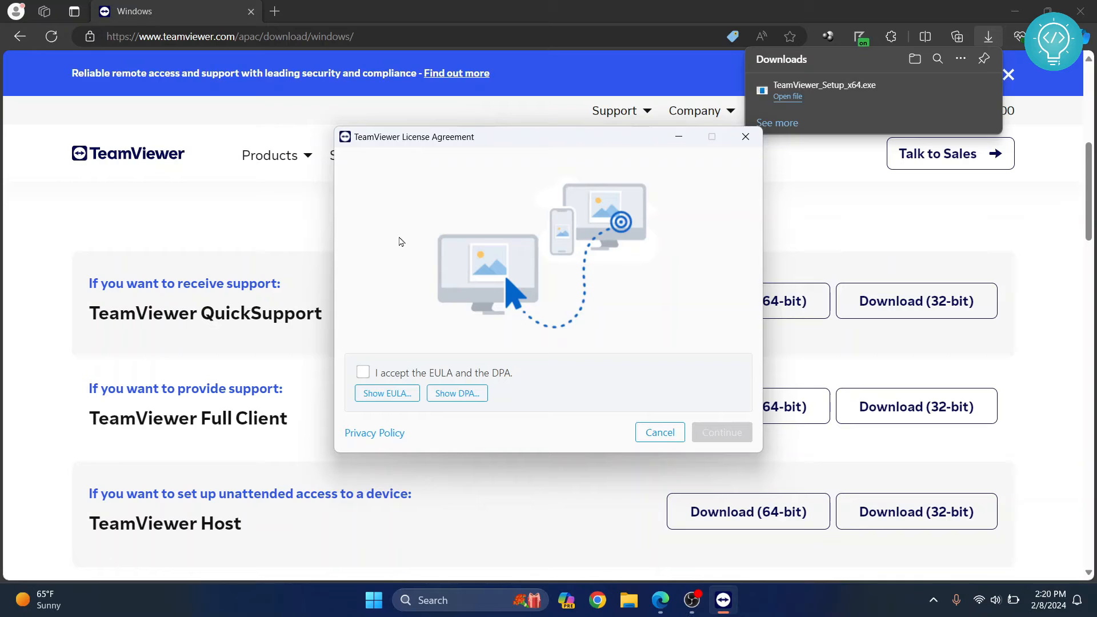
{"action": "left_click", "coordinate": [362, 372]}
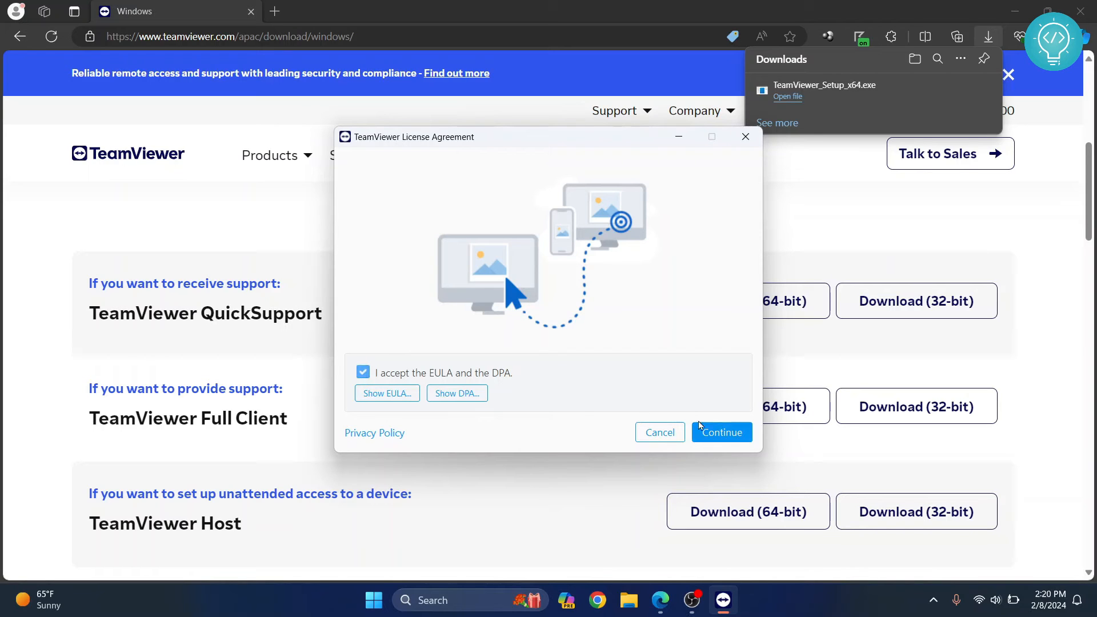
{"action": "left_click", "coordinate": [721, 431]}
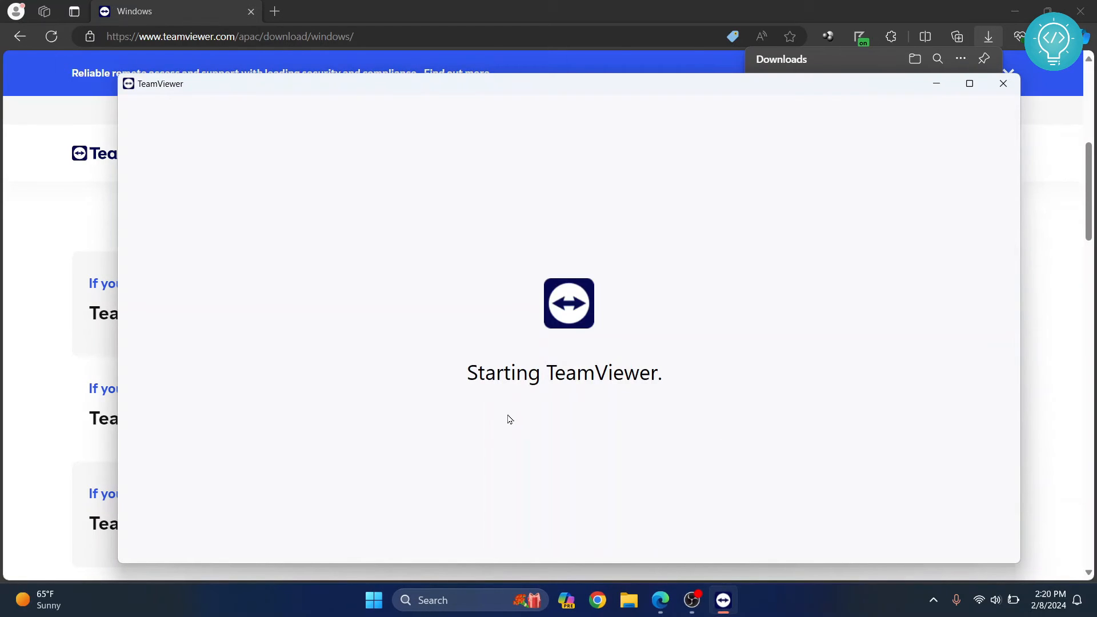
{"action": "mouse_move", "coordinate": [409, 230]}
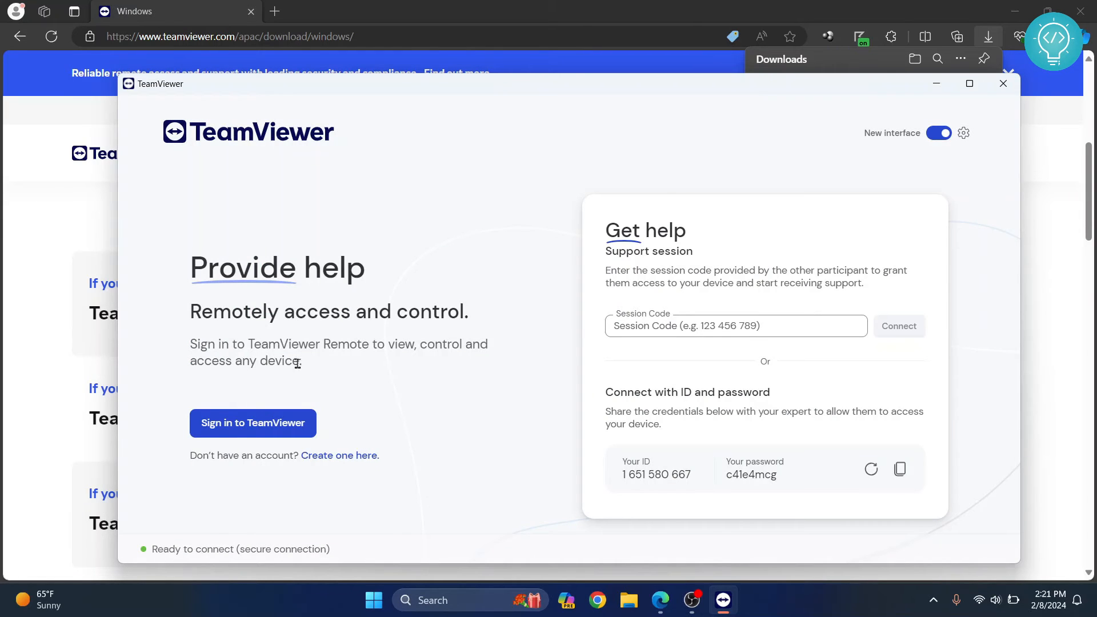
Step: Maximize the TeamViewer window so the session code field, ID and password are visible
{"action": "left_click", "coordinate": [970, 84]}
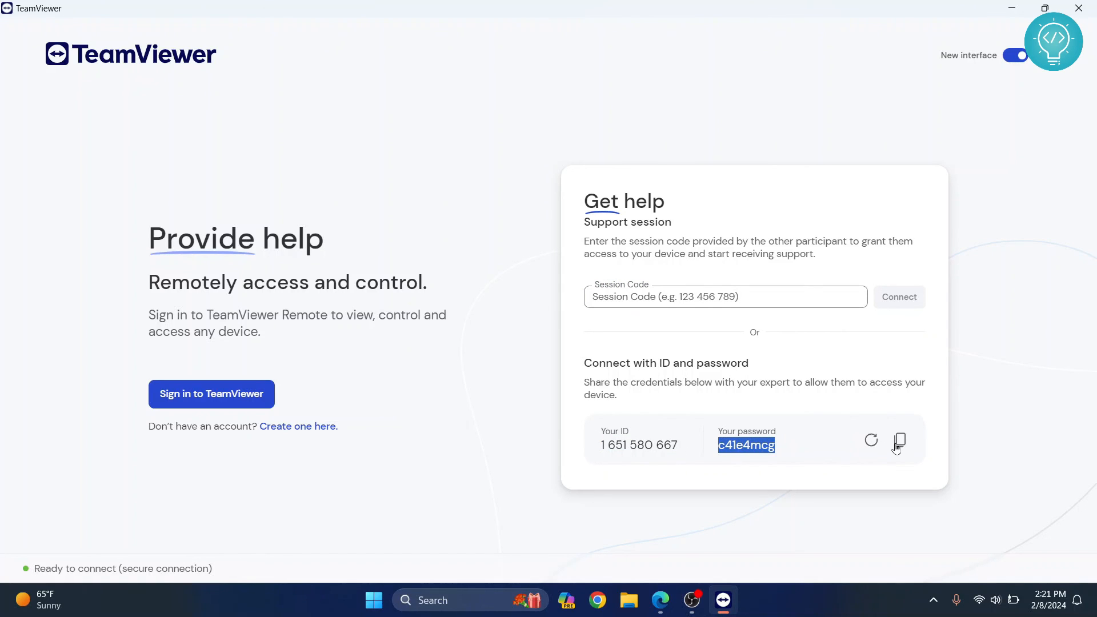
{"action": "mouse_move", "coordinate": [799, 460]}
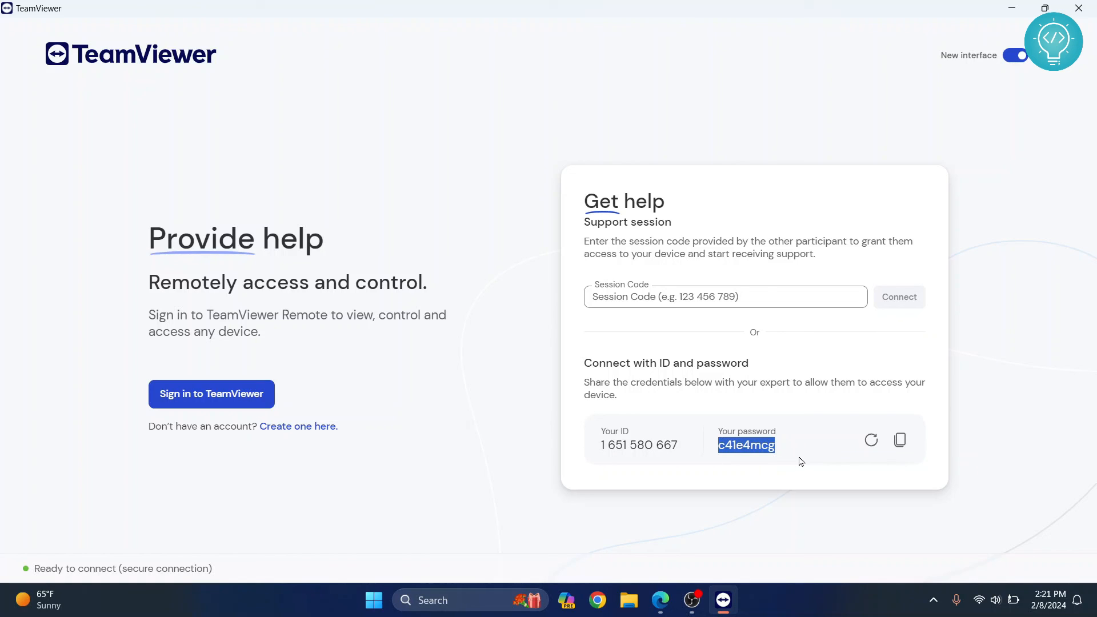
{"action": "mouse_move", "coordinate": [409, 232]}
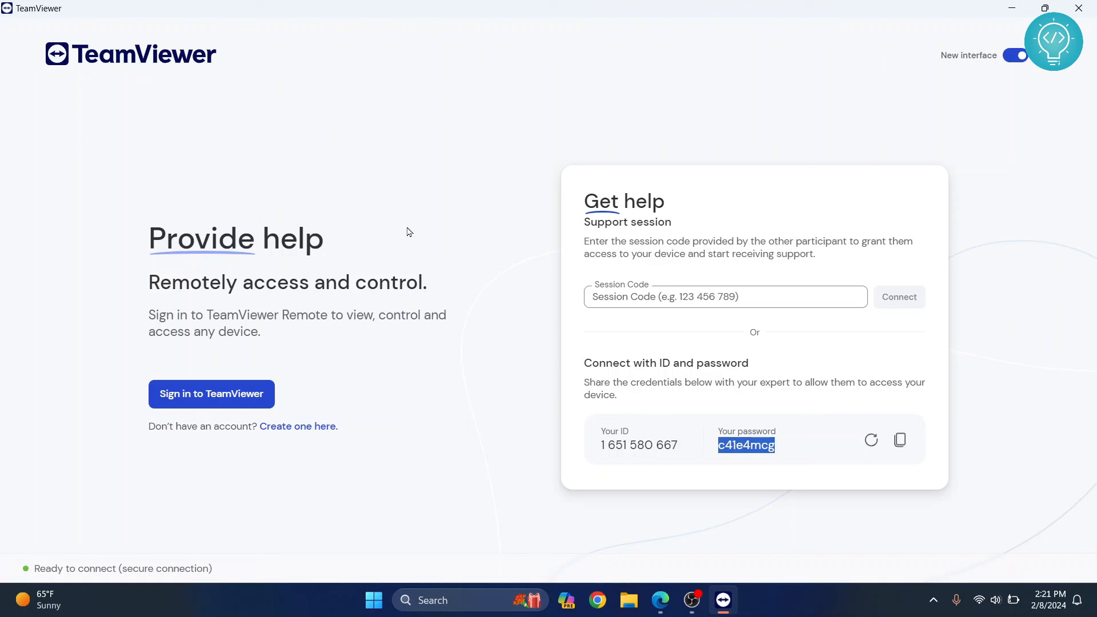
{"action": "mouse_move", "coordinate": [553, 302]}
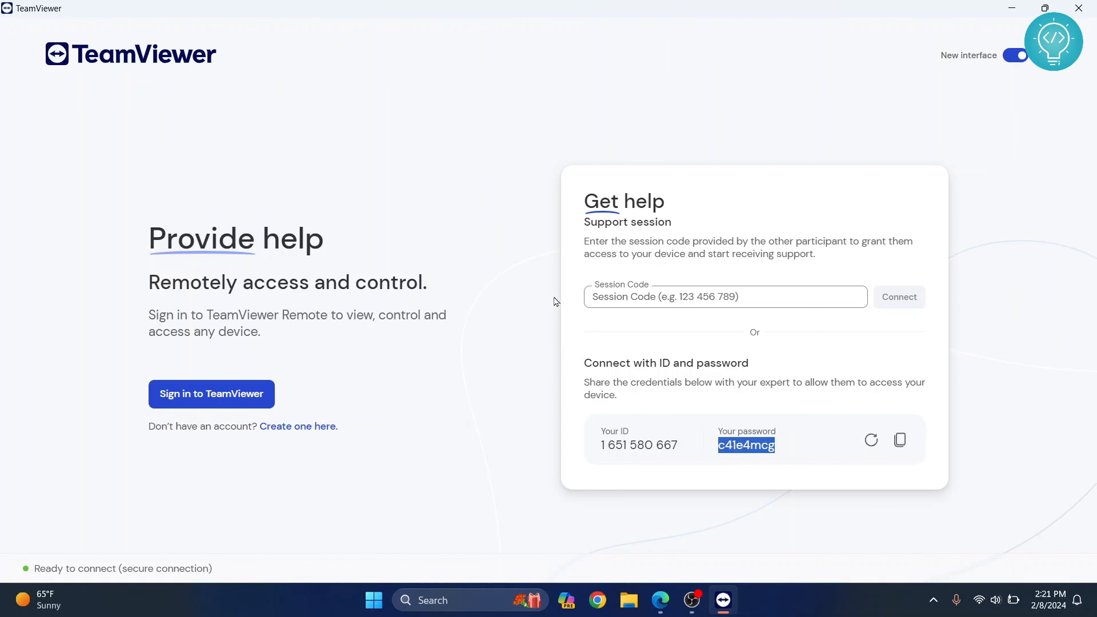